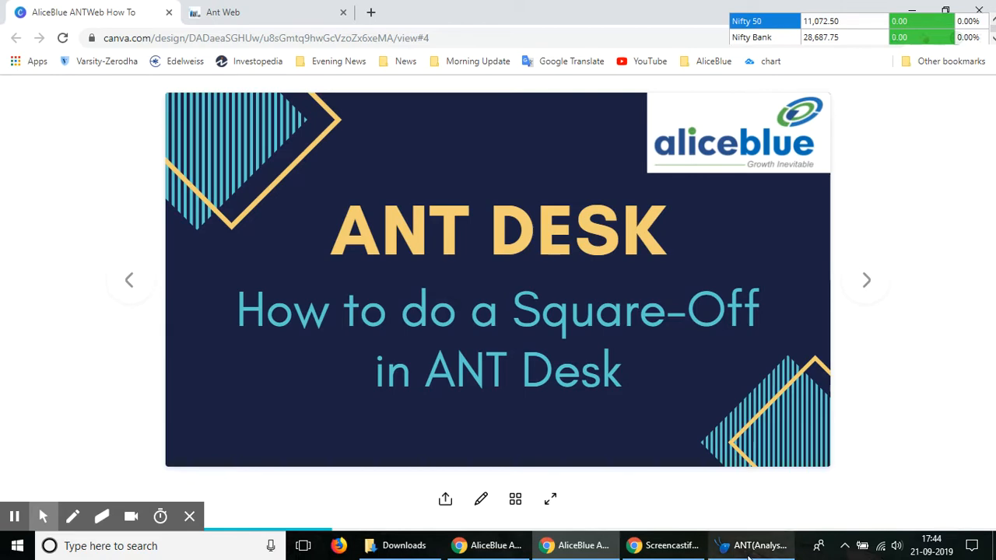
- Leave the Canva title slide and switch to the ANT Desk market watch window
{"action": "left_click", "coordinate": [750, 545]}
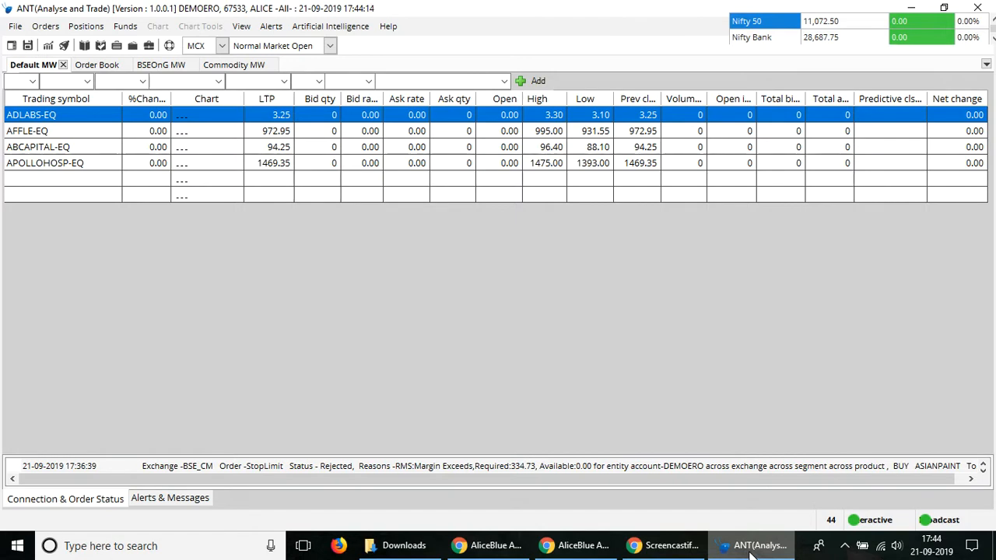
- Show the BSEOnG market watch list and select the AXISBANK row
{"action": "left_click", "coordinate": [162, 66]}
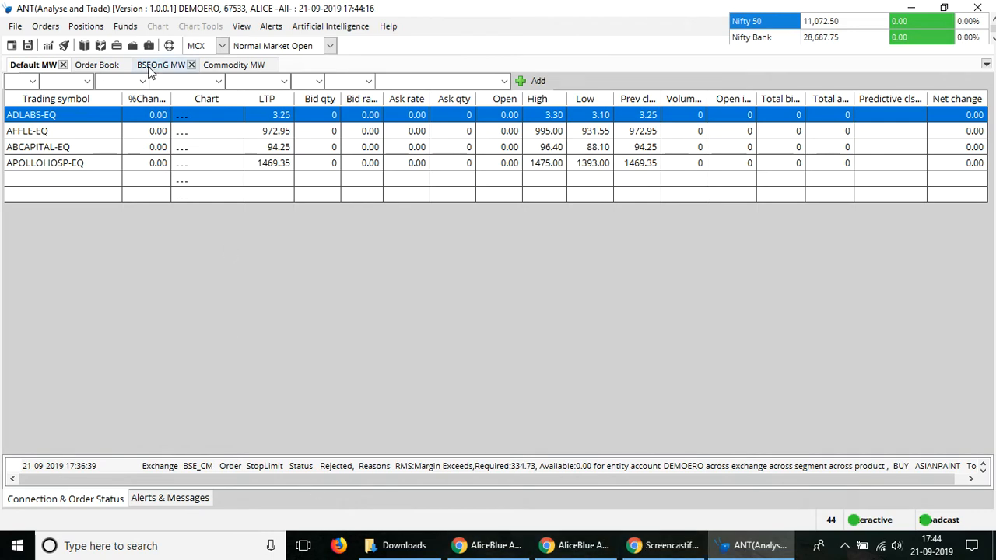
{"action": "left_click", "coordinate": [158, 65]}
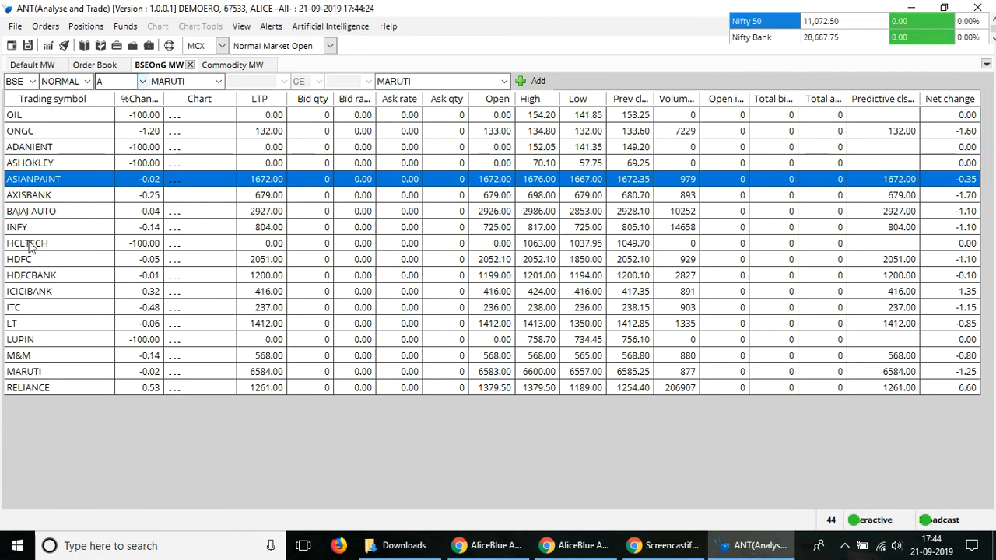
{"action": "left_click", "coordinate": [59, 227]}
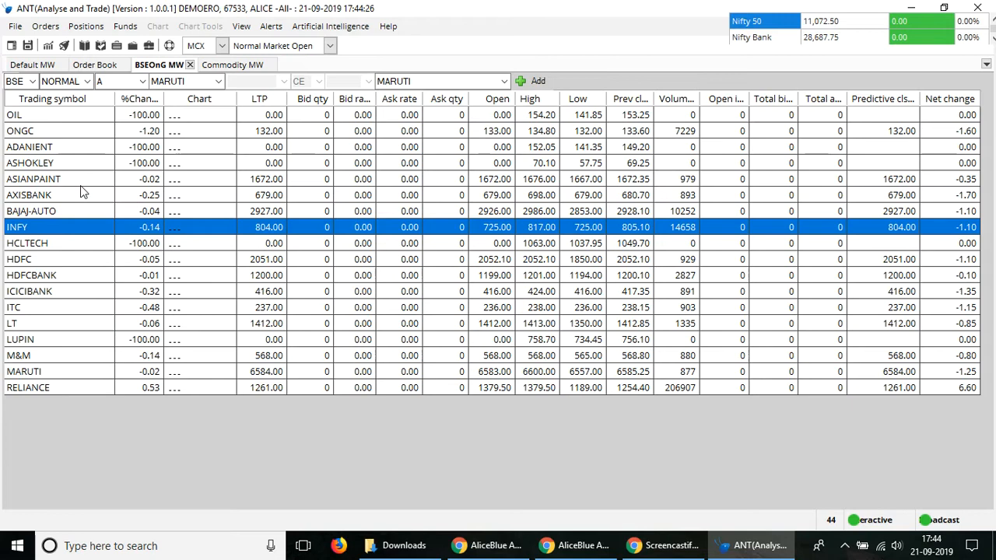
{"action": "left_click", "coordinate": [59, 195]}
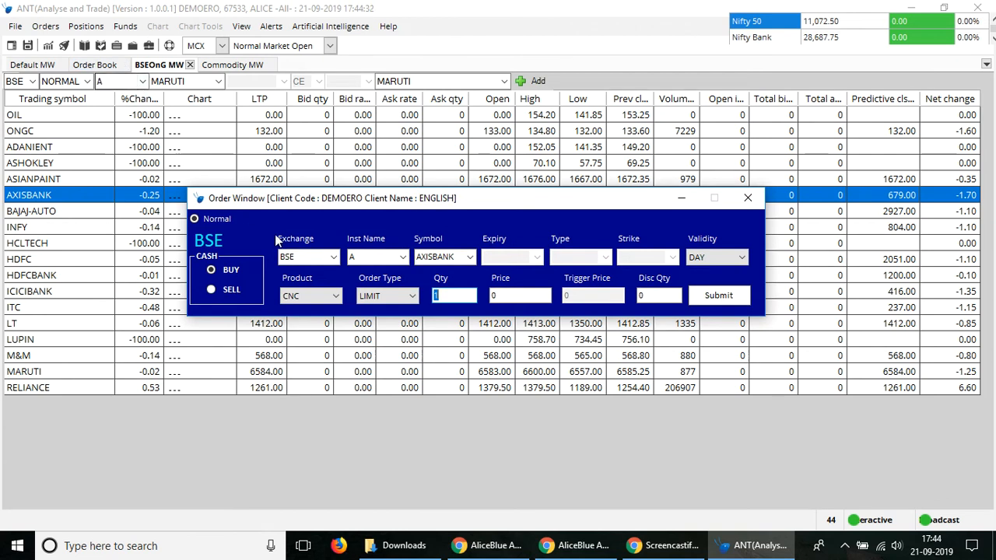
{"action": "mouse_move", "coordinate": [385, 271]}
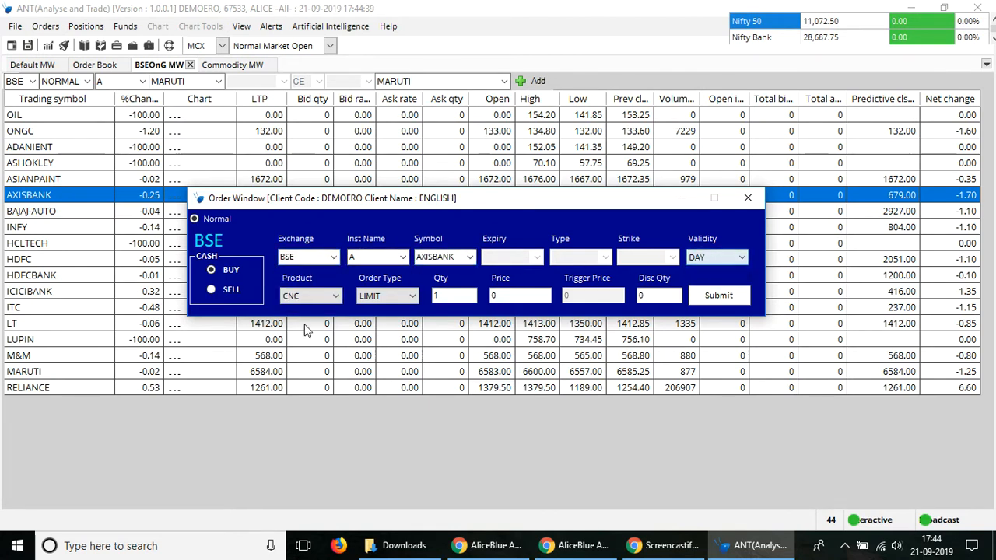
- Keep the order as LIMIT, enter price 679 for 10 AXISBANK shares and submit it
{"action": "left_click", "coordinate": [411, 296]}
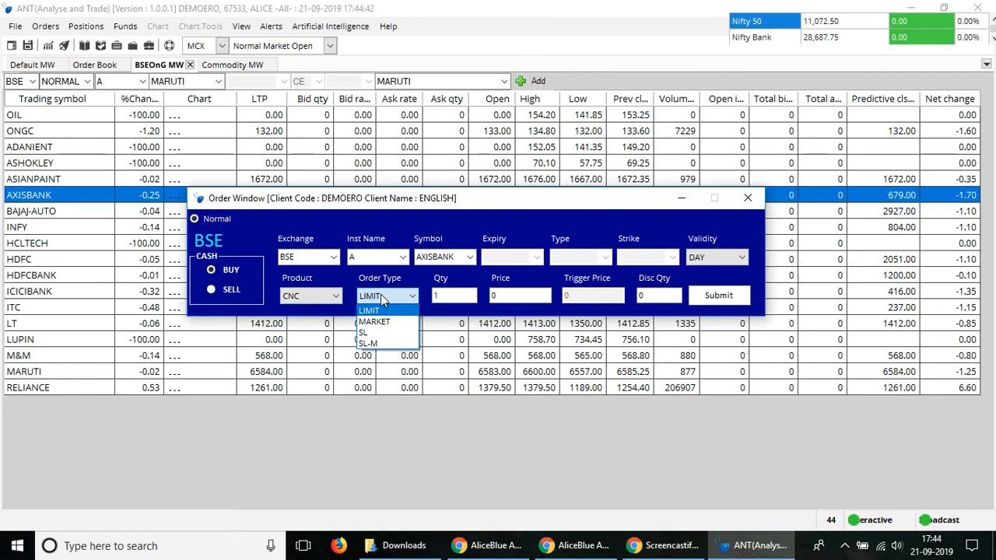
{"action": "left_click", "coordinate": [367, 310]}
{"action": "type", "text": "0"}
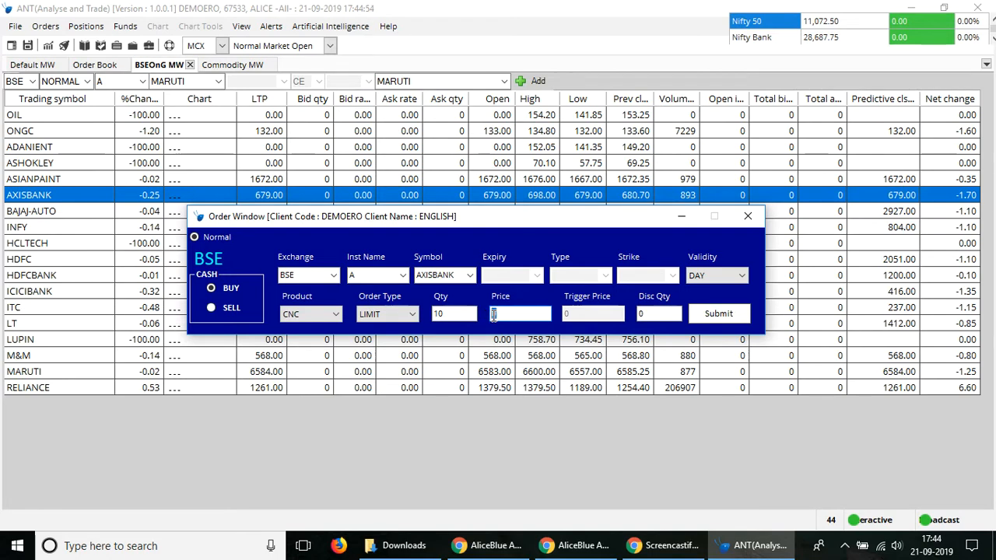
{"action": "type", "text": "679"}
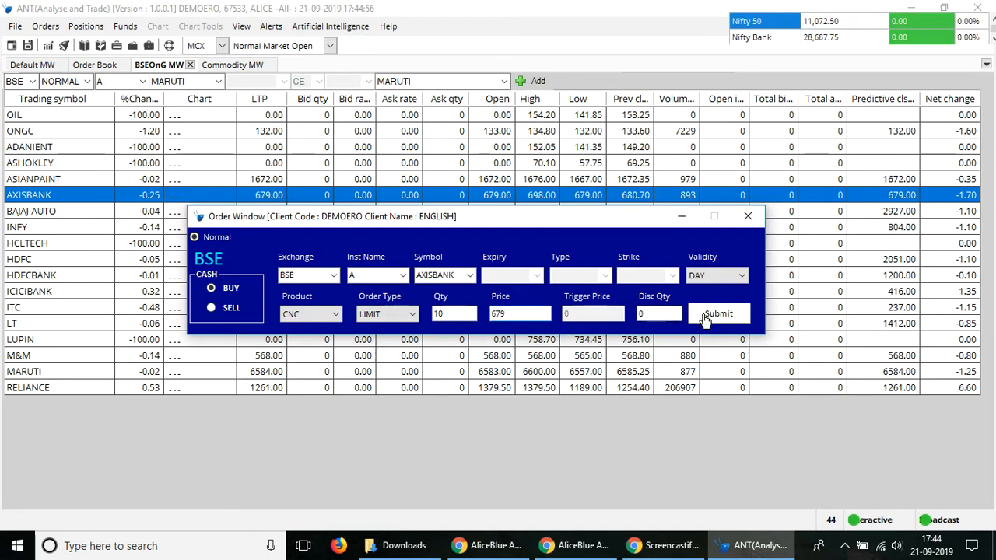
{"action": "left_click", "coordinate": [717, 313]}
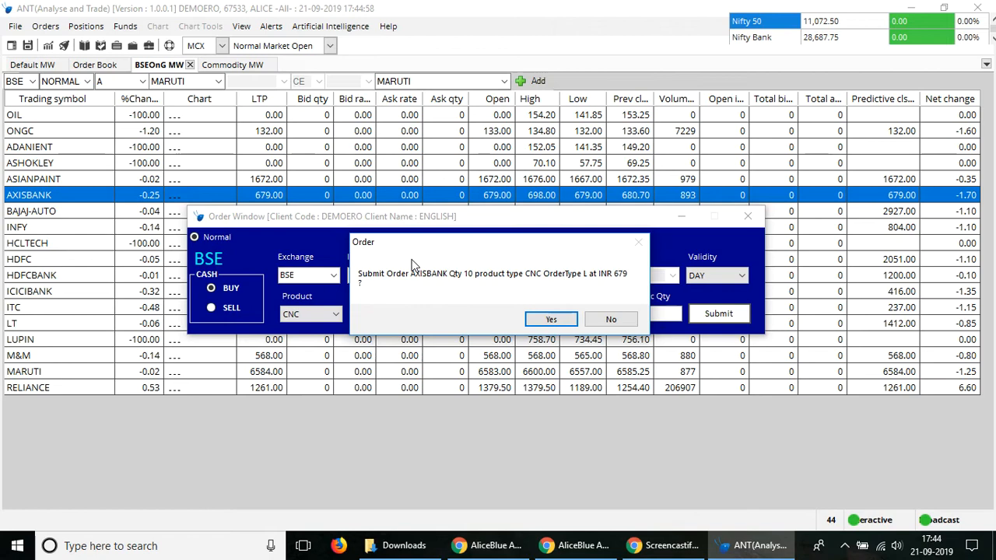
{"action": "mouse_move", "coordinate": [579, 294]}
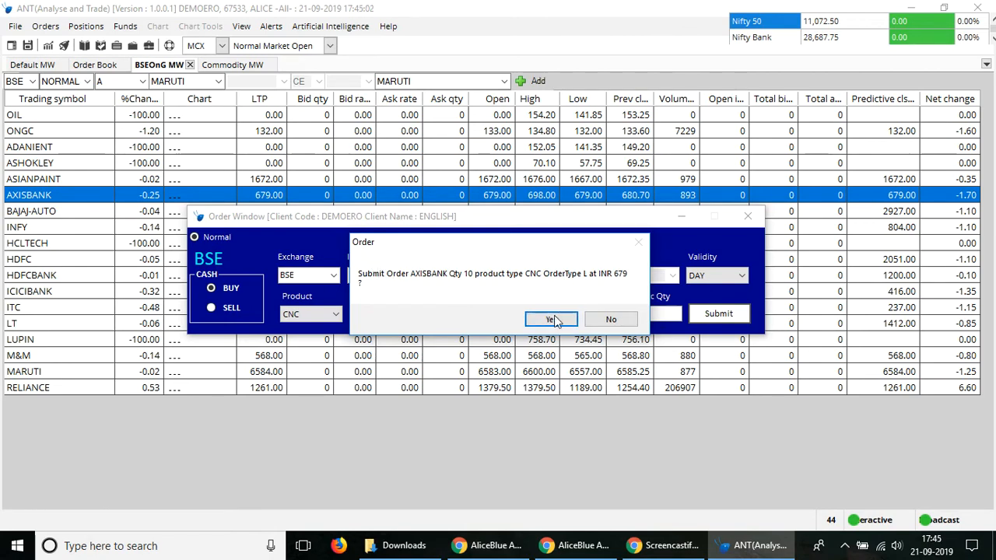
- Confirm the AXISBANK buy order (rejected for margin) and bring up the Positions menu
{"action": "left_click", "coordinate": [551, 319]}
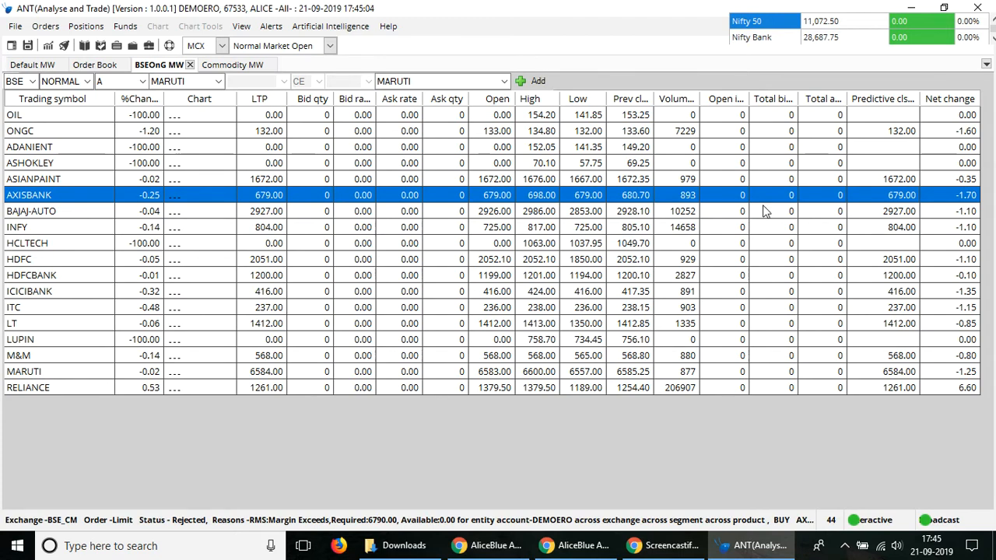
{"action": "mouse_move", "coordinate": [45, 203]}
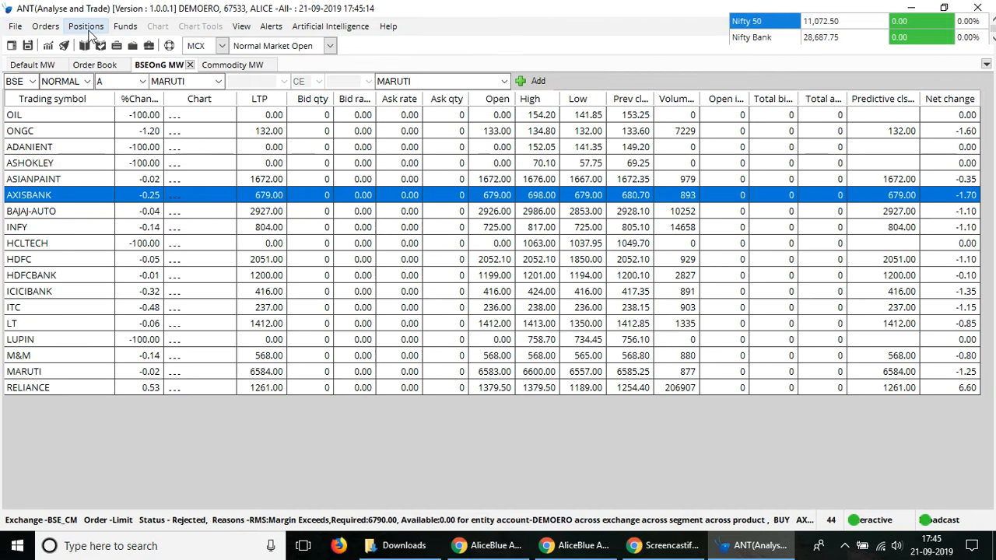
{"action": "left_click", "coordinate": [87, 25]}
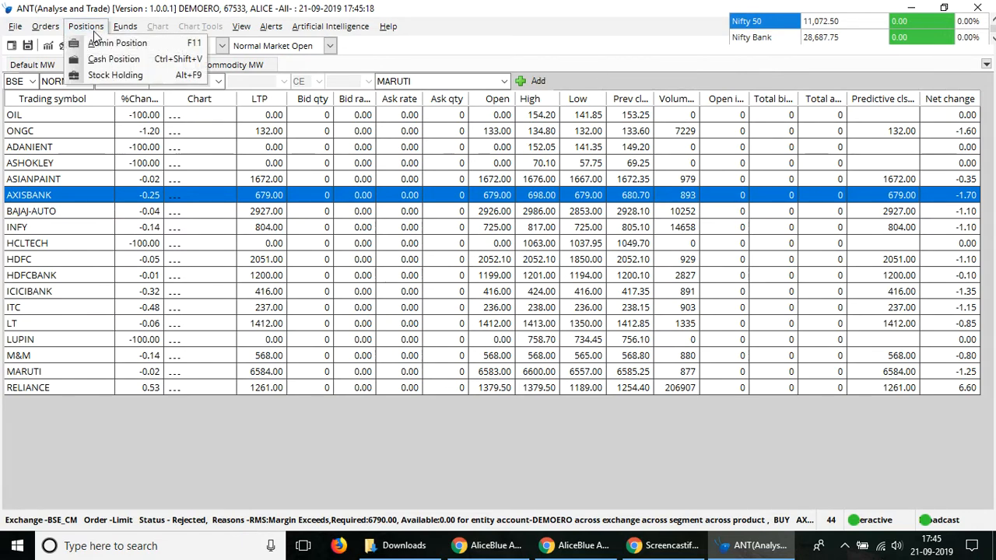
{"action": "mouse_move", "coordinate": [116, 43]}
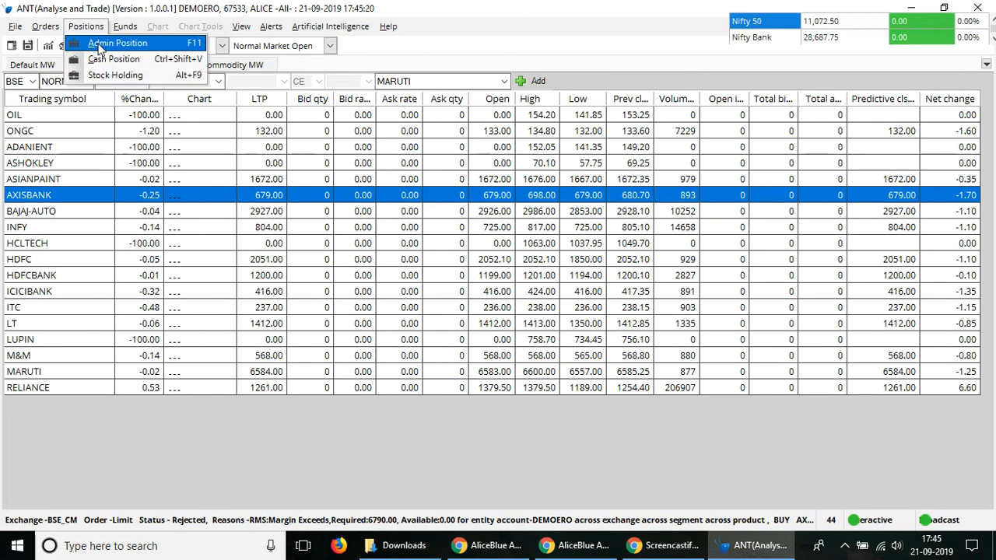
- Check the Orders options and order book, then show the Admin Position (F11) view
{"action": "left_click", "coordinate": [119, 43]}
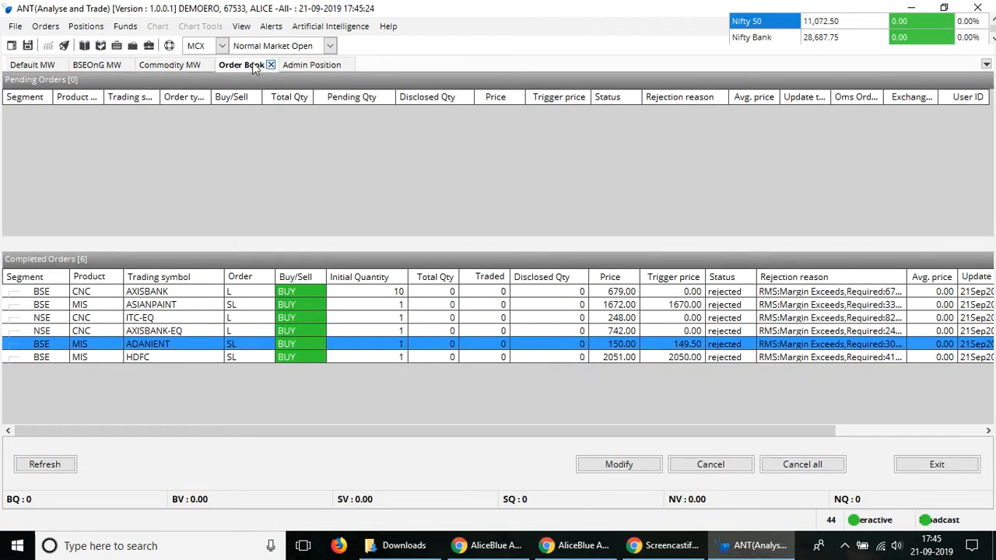
{"action": "left_click", "coordinate": [85, 25]}
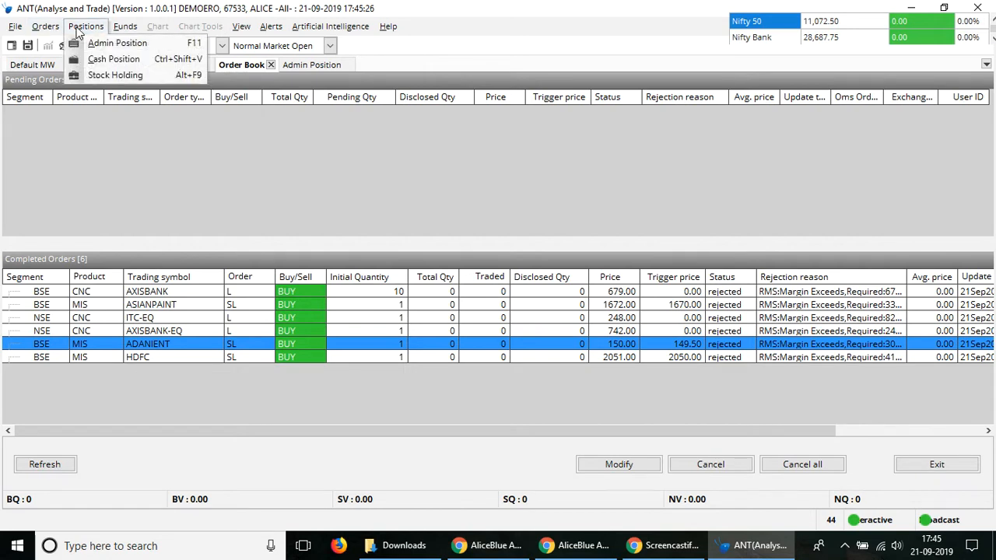
{"action": "left_click", "coordinate": [14, 25]}
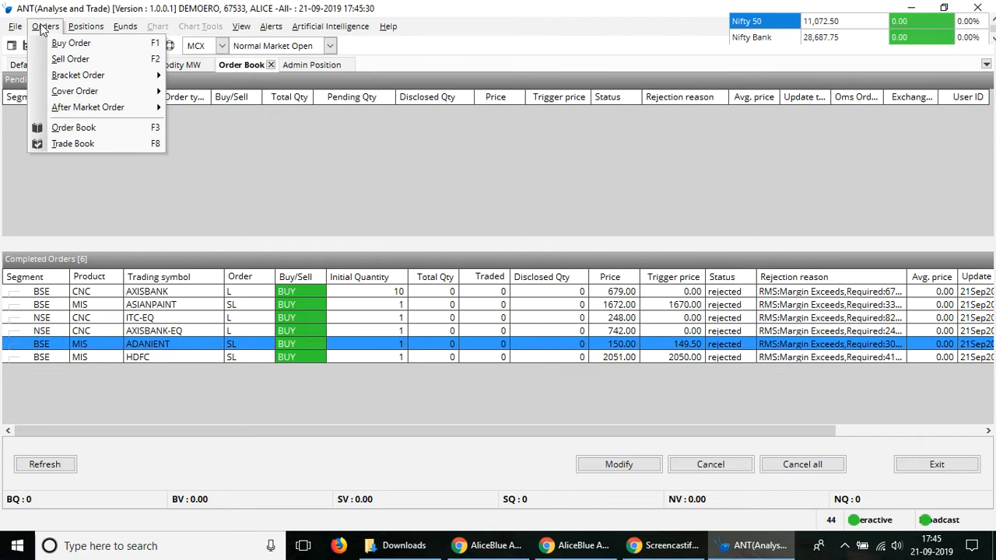
{"action": "mouse_move", "coordinate": [72, 143]}
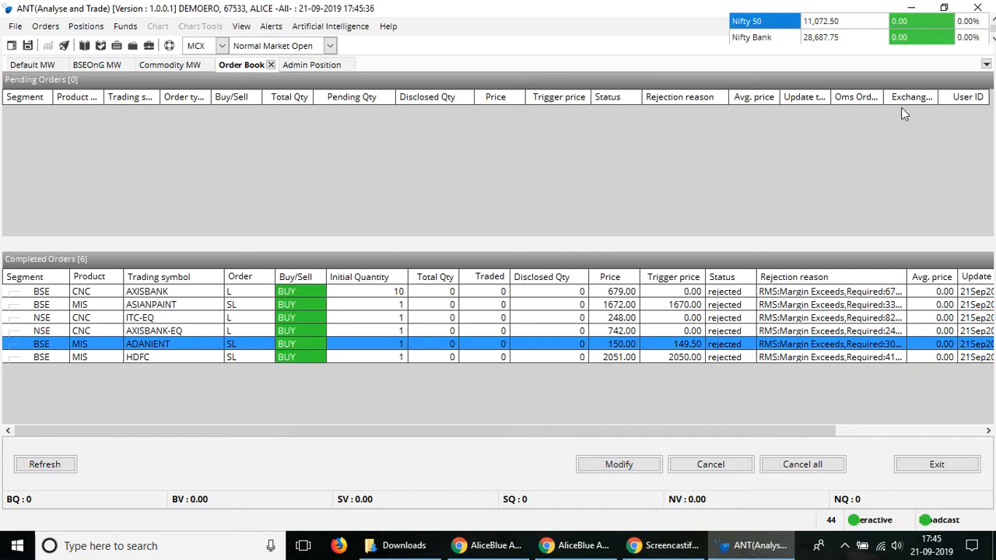
{"action": "mouse_move", "coordinate": [788, 166]}
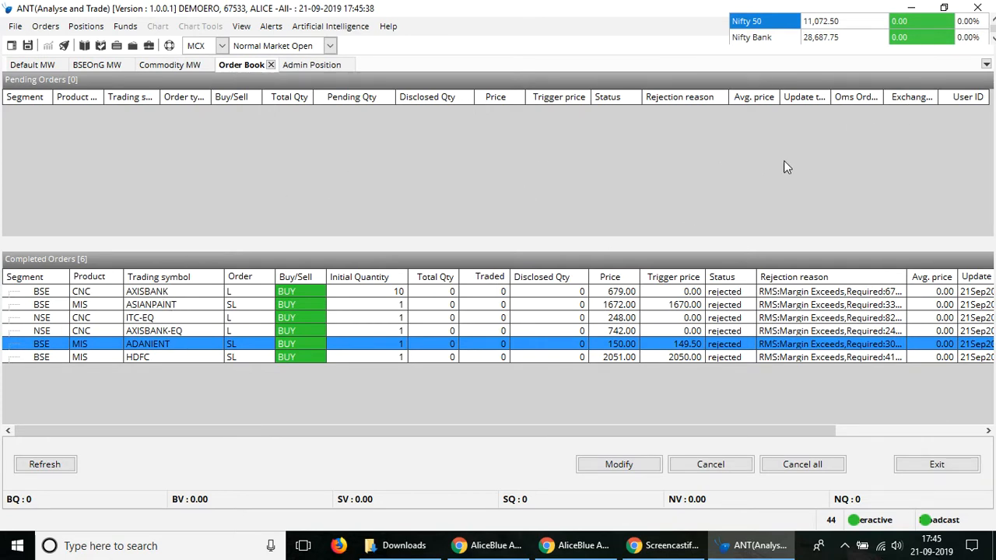
{"action": "left_click", "coordinate": [311, 66]}
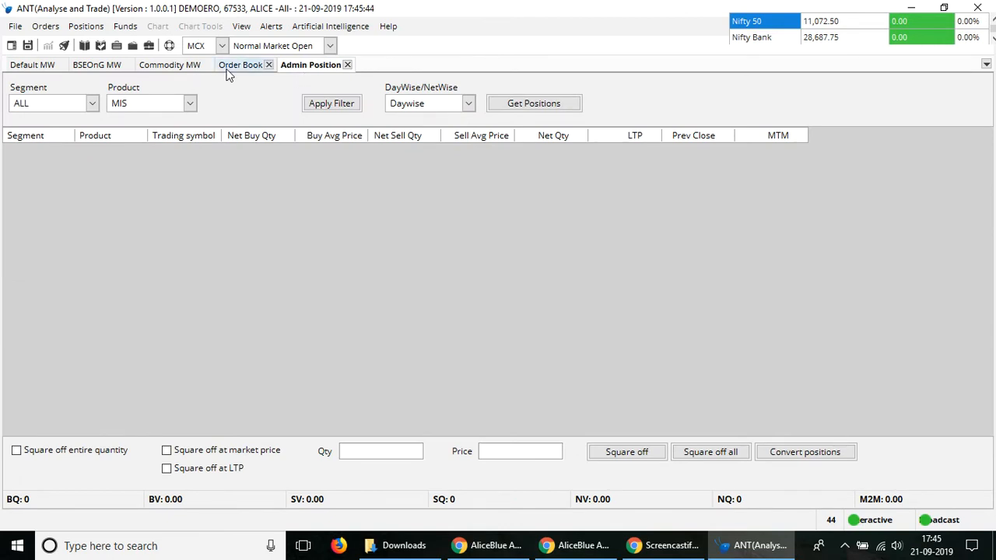
{"action": "left_click", "coordinate": [240, 65]}
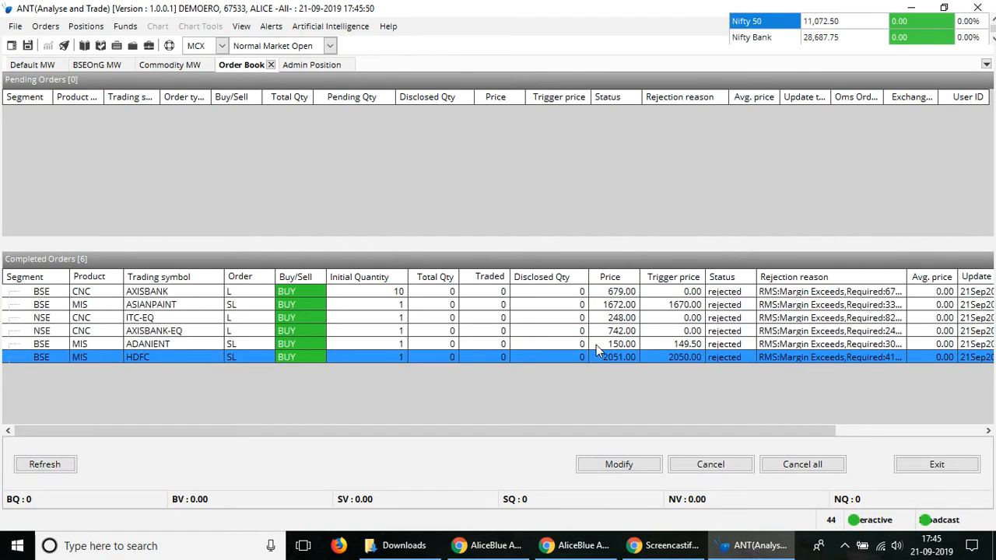
{"action": "left_click", "coordinate": [311, 66]}
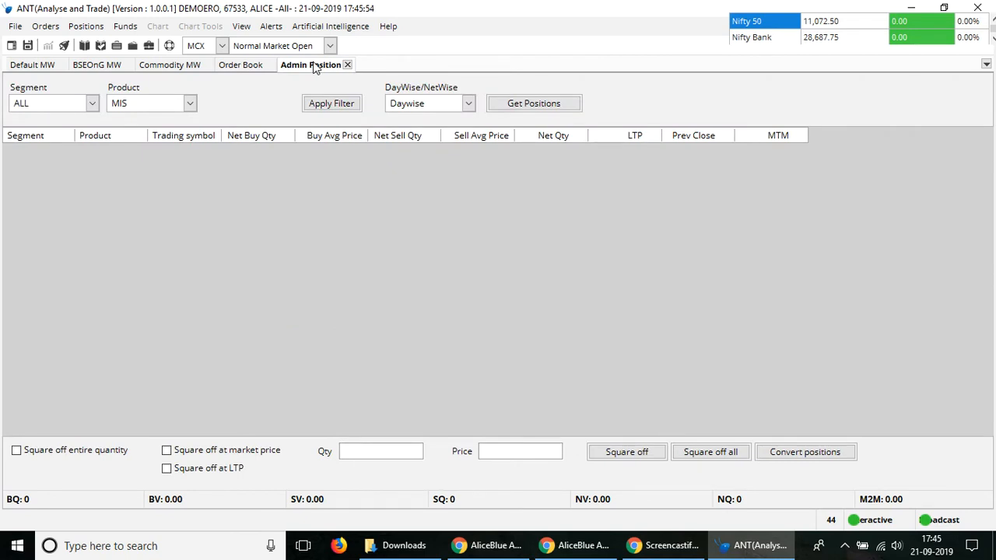
{"action": "mouse_move", "coordinate": [69, 330]}
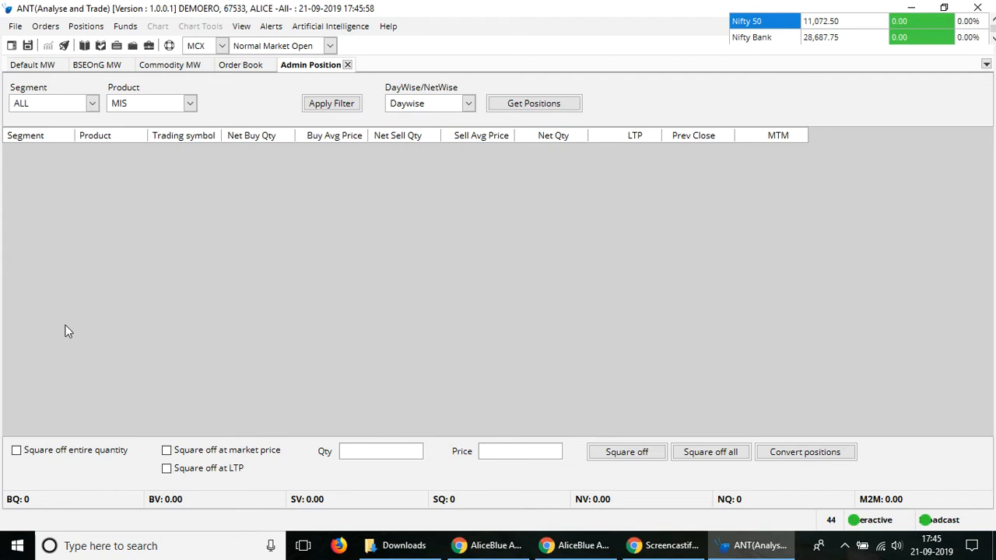
{"action": "mouse_move", "coordinate": [112, 156]}
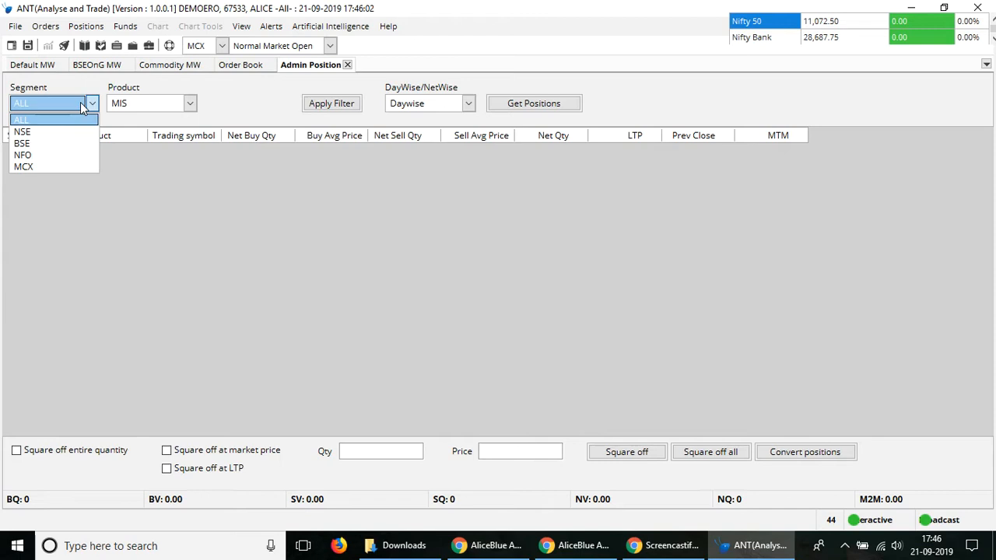
- Set Segment and Product filters to ALL and switch the positions view to Netwise
{"action": "left_click", "coordinate": [21, 131]}
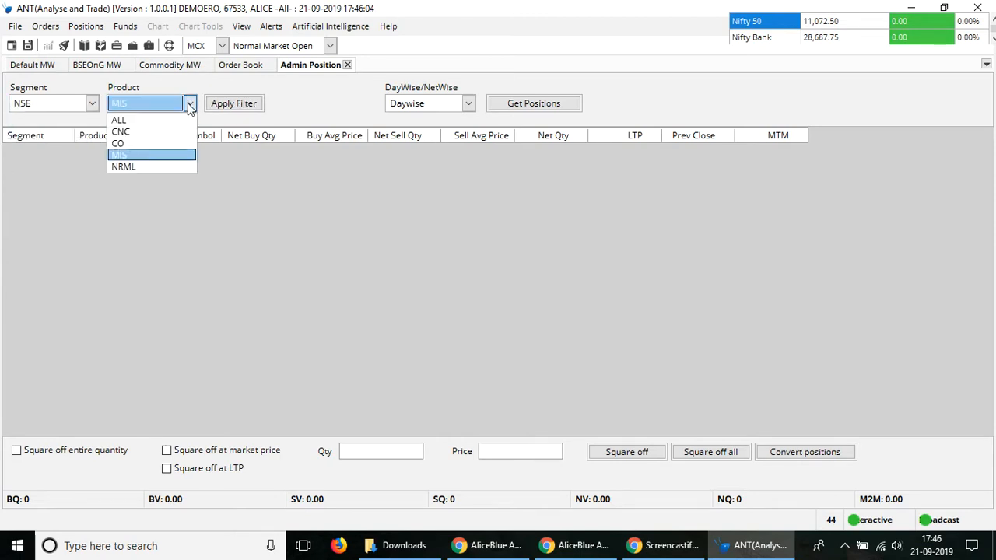
{"action": "left_click", "coordinate": [119, 118]}
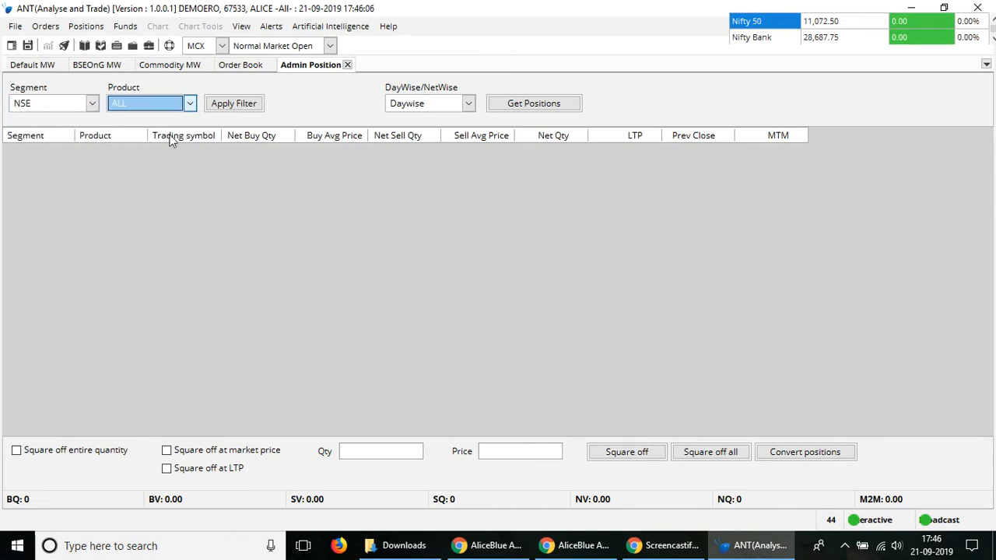
{"action": "left_click", "coordinate": [190, 102]}
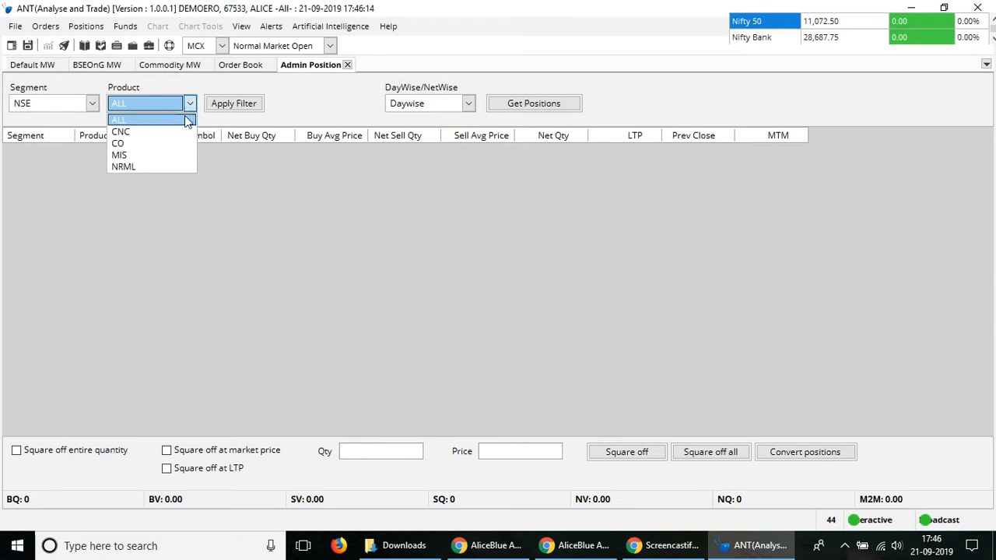
{"action": "left_click", "coordinate": [123, 165]}
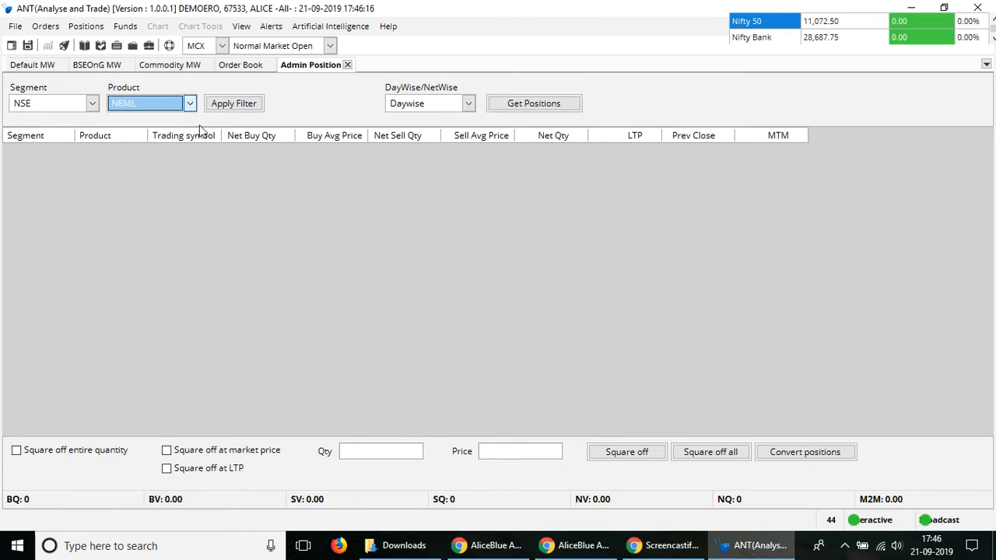
{"action": "left_click", "coordinate": [189, 103]}
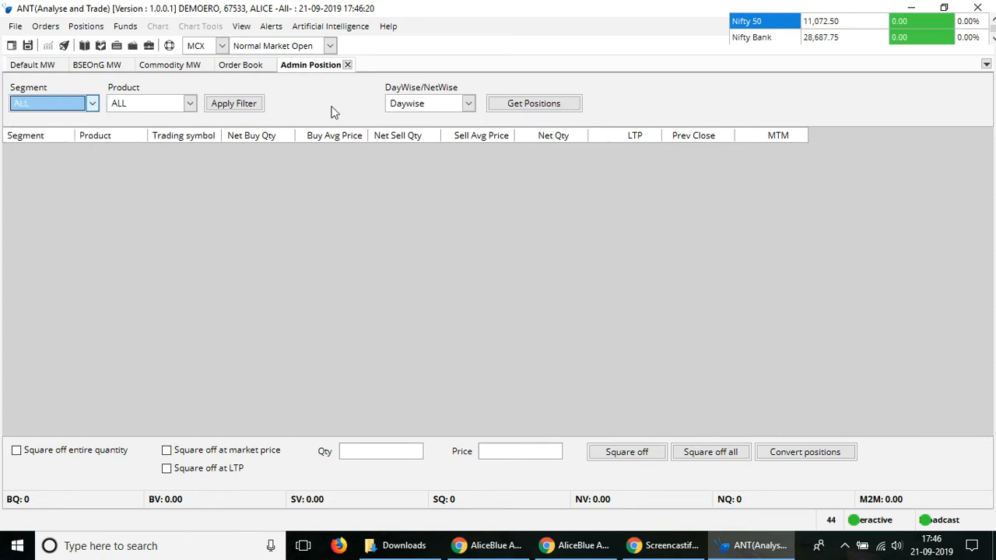
{"action": "left_click", "coordinate": [430, 103]}
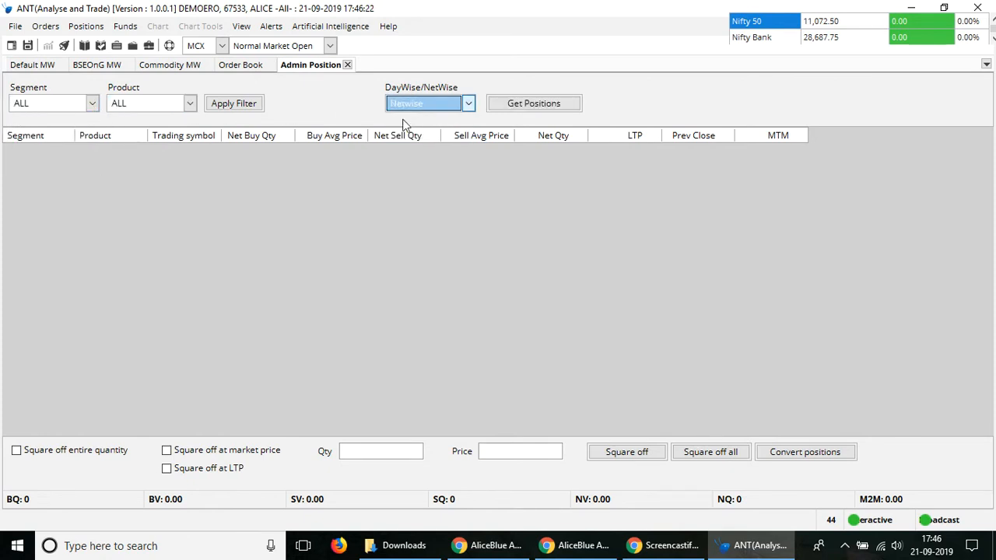
{"action": "mouse_move", "coordinate": [588, 106]}
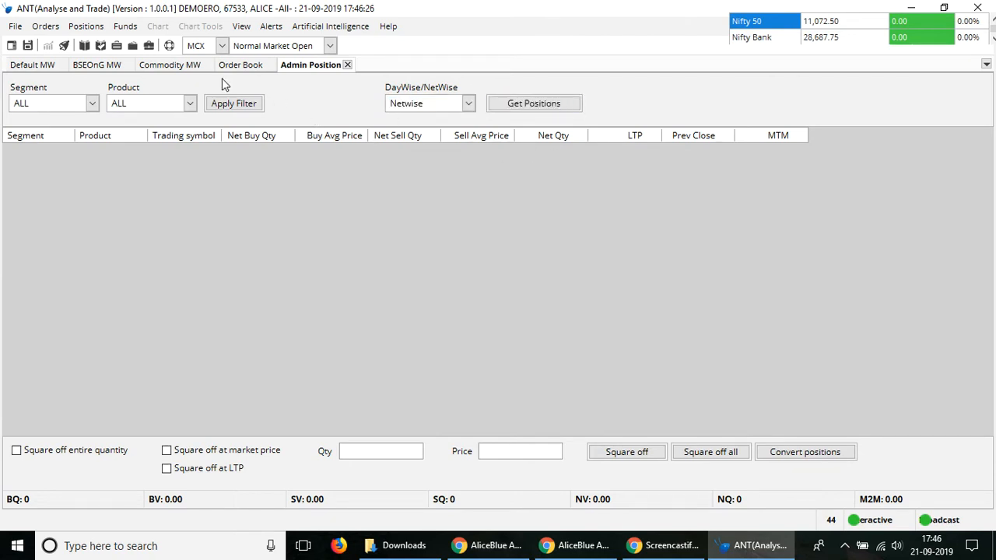
{"action": "mouse_move", "coordinate": [851, 375]}
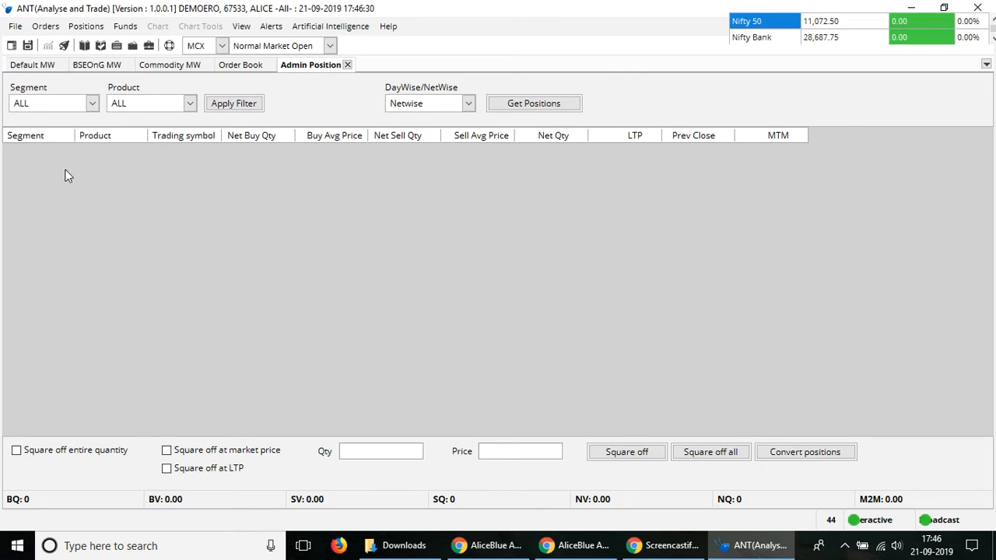
{"action": "mouse_move", "coordinate": [88, 210]}
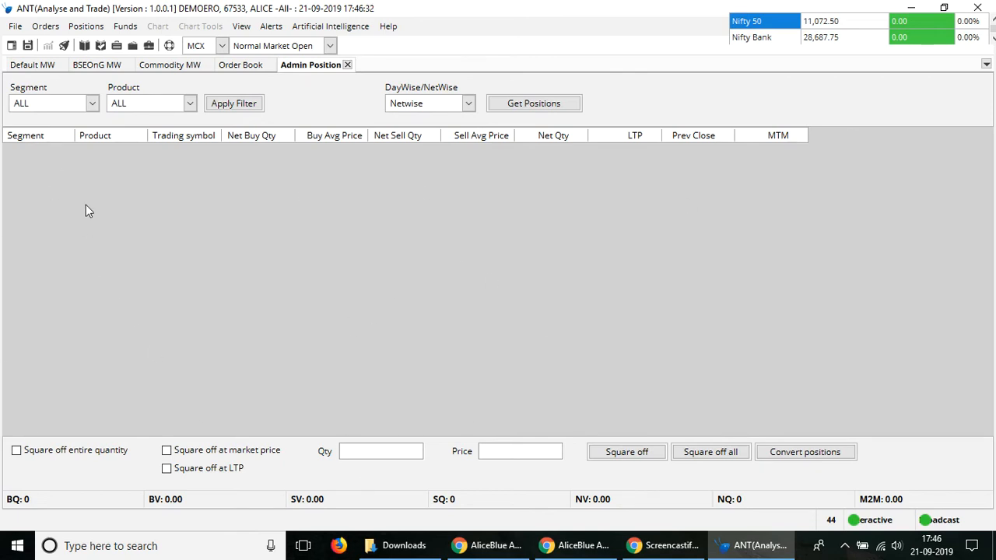
{"action": "mouse_move", "coordinate": [54, 168]}
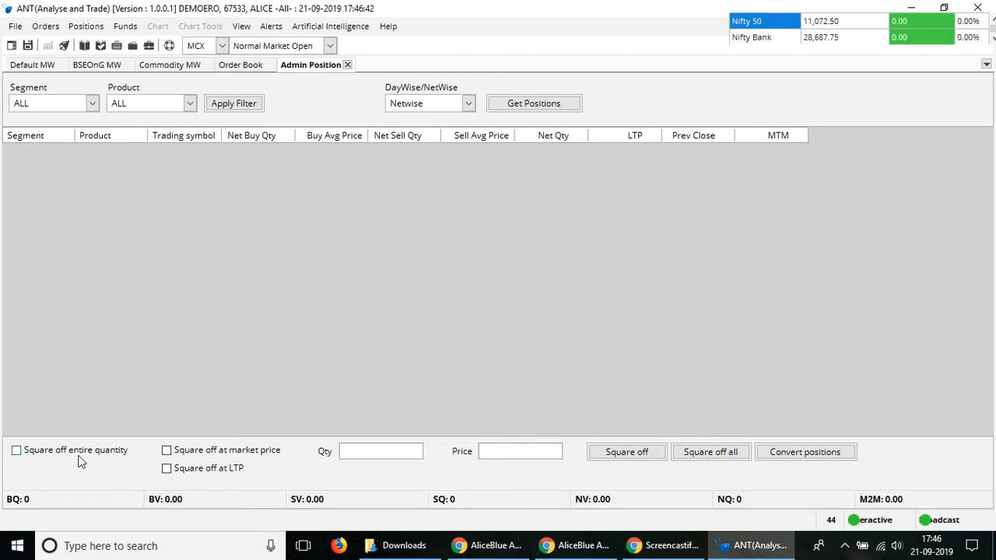
{"action": "left_click", "coordinate": [16, 451]}
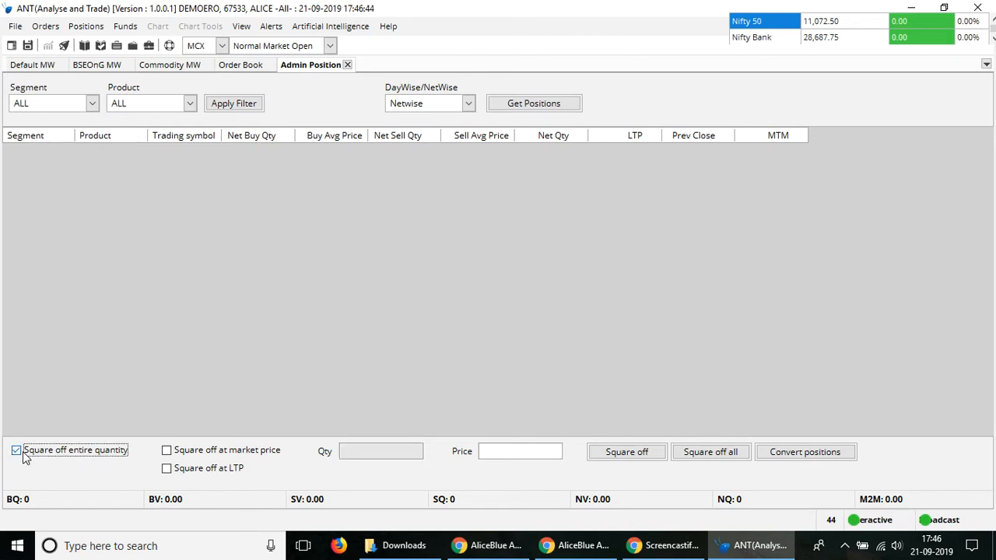
{"action": "left_click", "coordinate": [16, 449]}
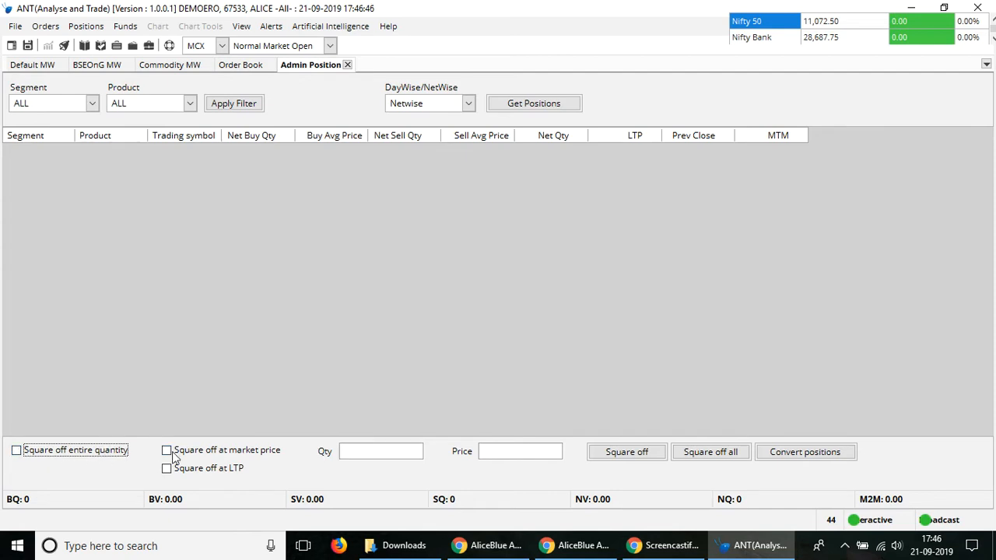
{"action": "left_click", "coordinate": [167, 449]}
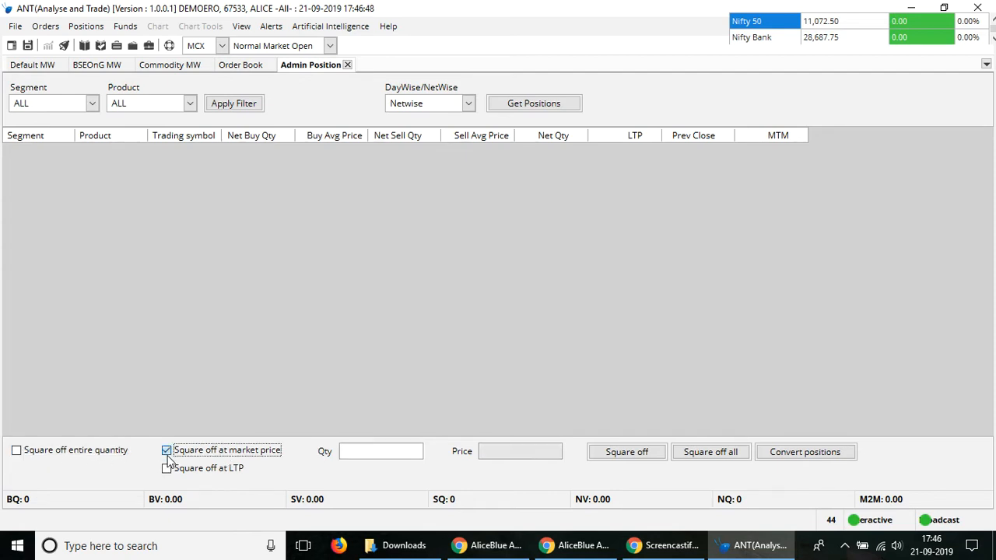
{"action": "left_click", "coordinate": [166, 467]}
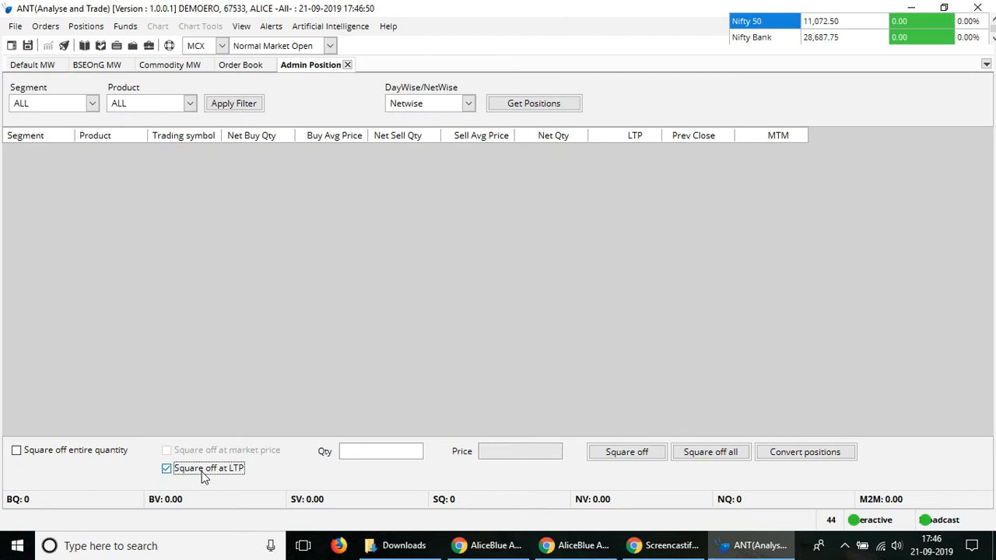
{"action": "left_click", "coordinate": [166, 466]}
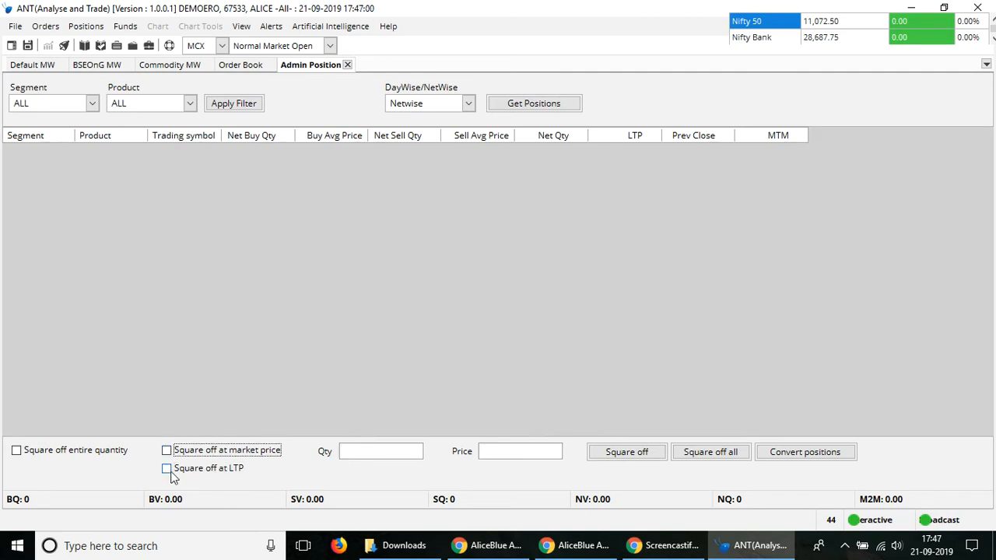
{"action": "left_click", "coordinate": [166, 467]}
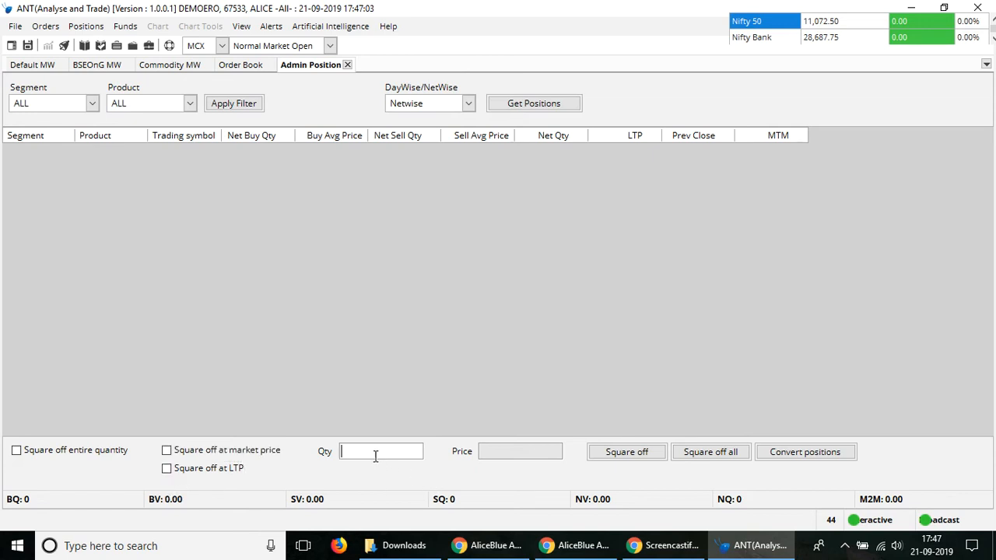
- Enter square-off quantity 10 and price 12055 with LTP square-off off, and submit it
{"action": "type", "text": "10"}
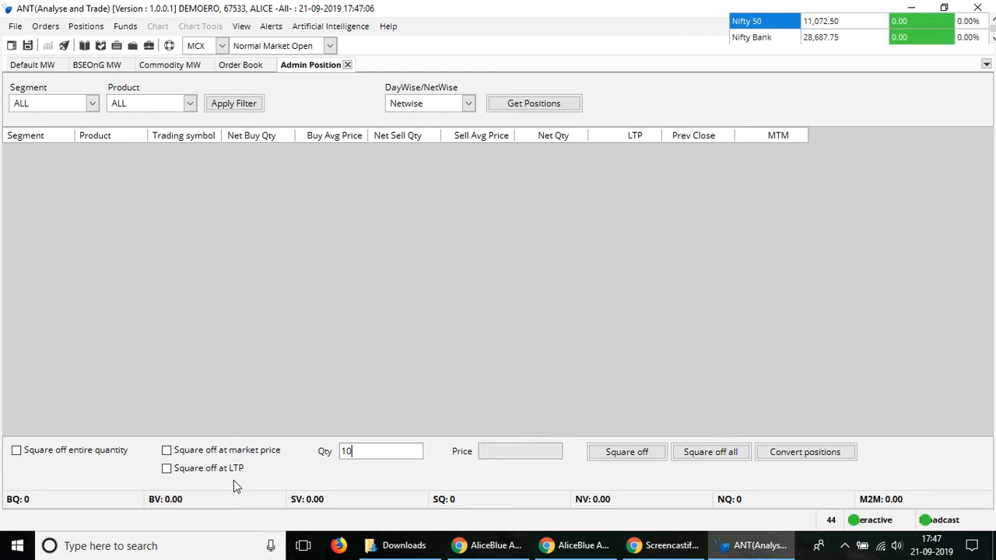
{"action": "left_click", "coordinate": [166, 466]}
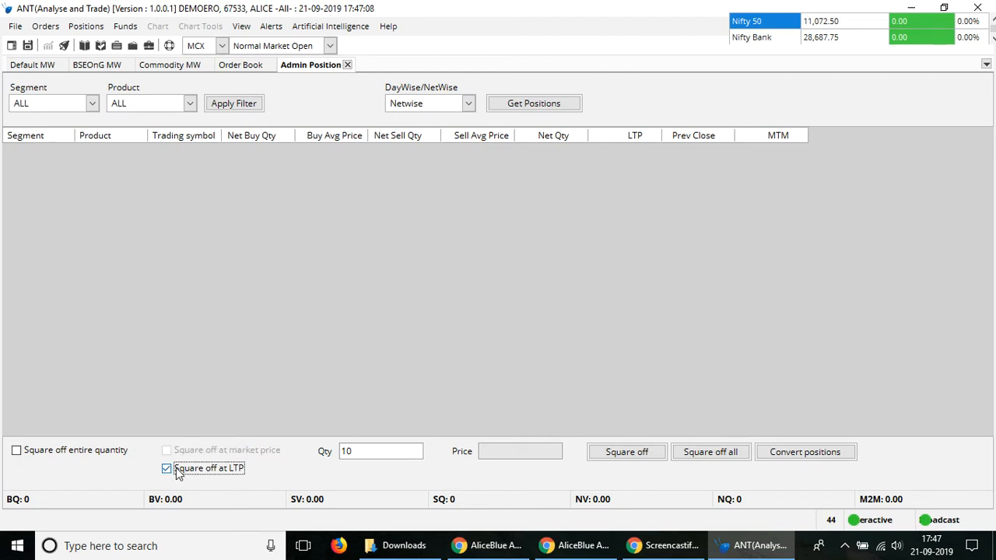
{"action": "left_click", "coordinate": [167, 467]}
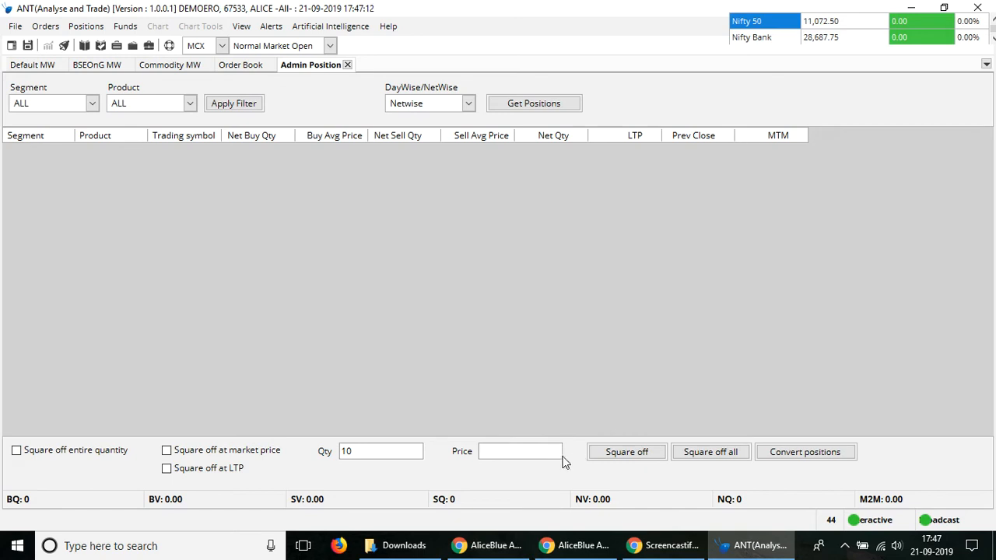
{"action": "type", "text": "12055"}
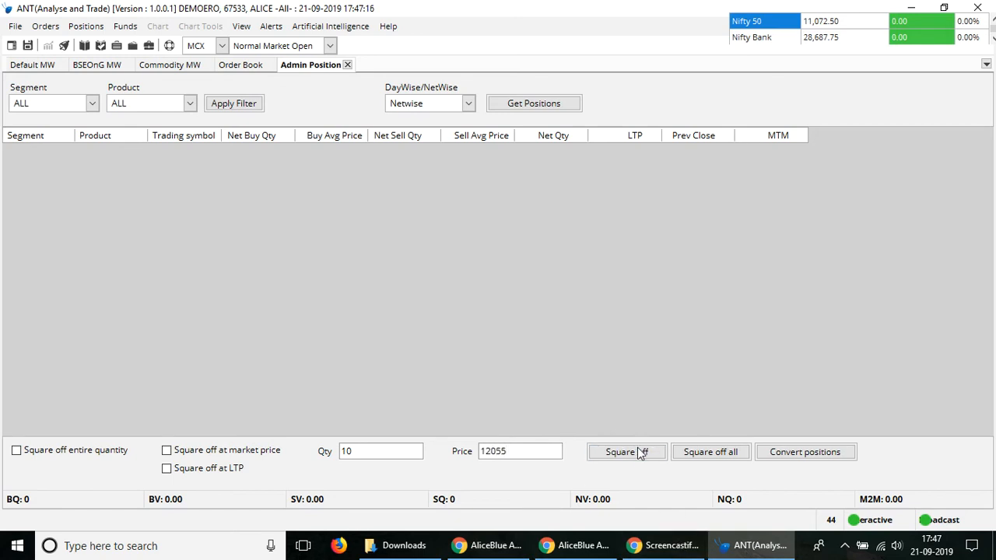
{"action": "left_click", "coordinate": [626, 452]}
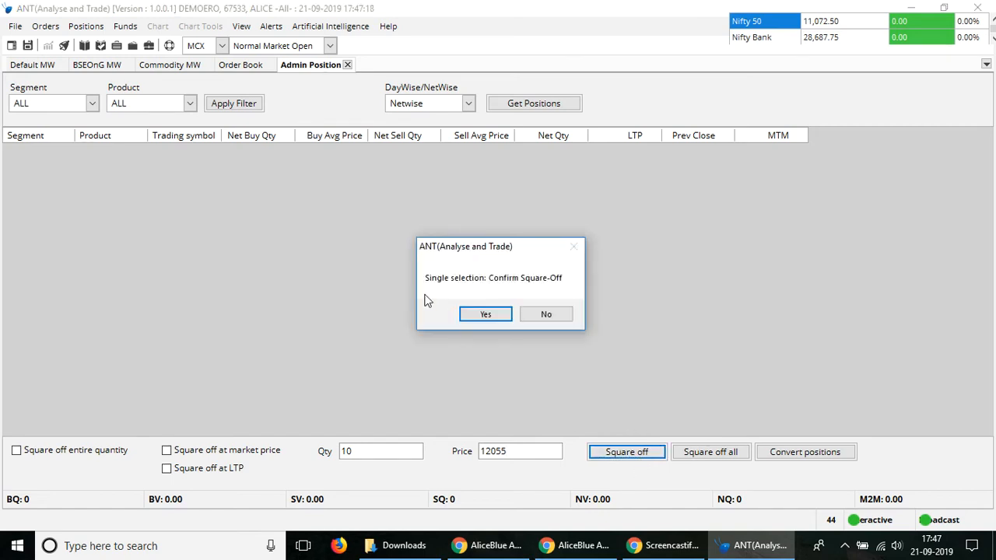
{"action": "mouse_move", "coordinate": [498, 285]}
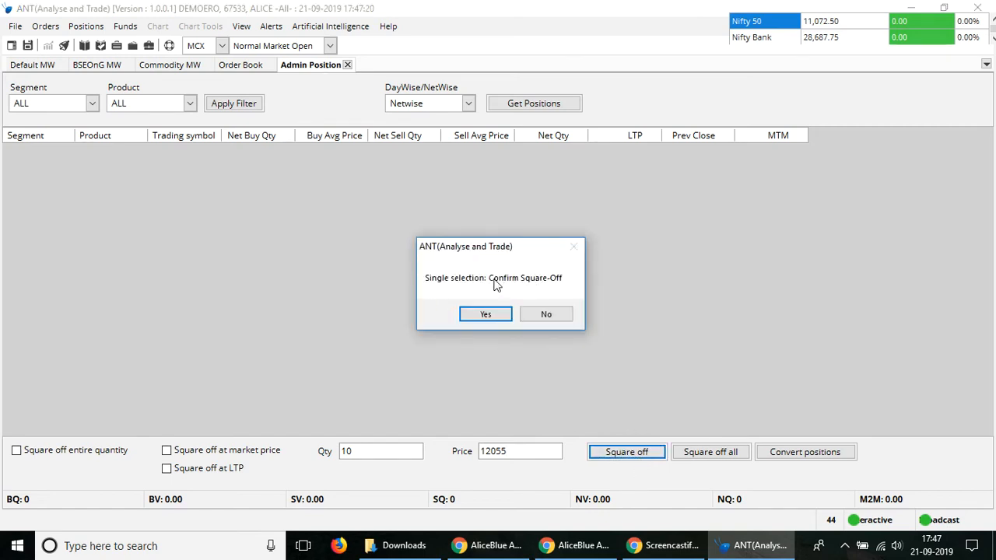
{"action": "mouse_move", "coordinate": [542, 296]}
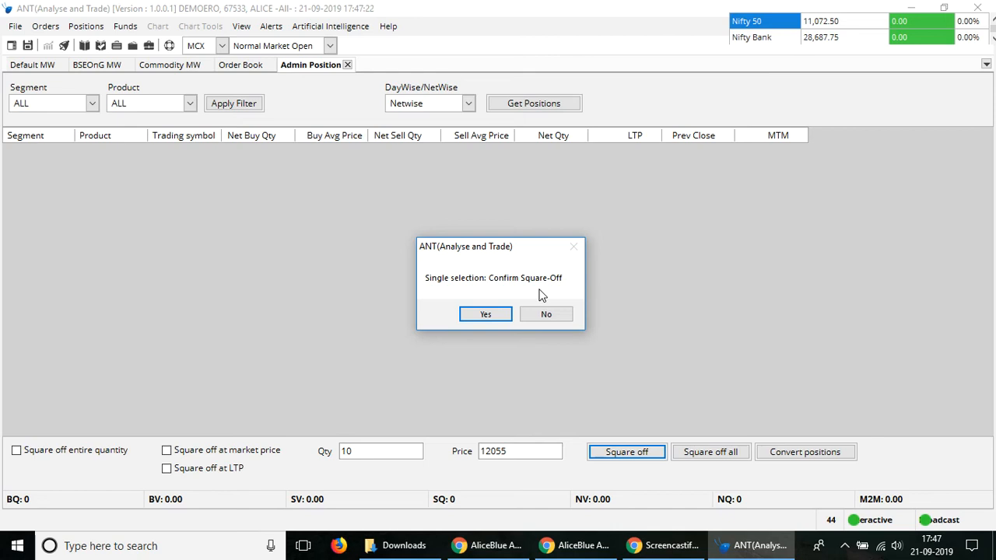
- Answer Yes to the square-off confirmation and select the entered price 12055
{"action": "left_click", "coordinate": [485, 315]}
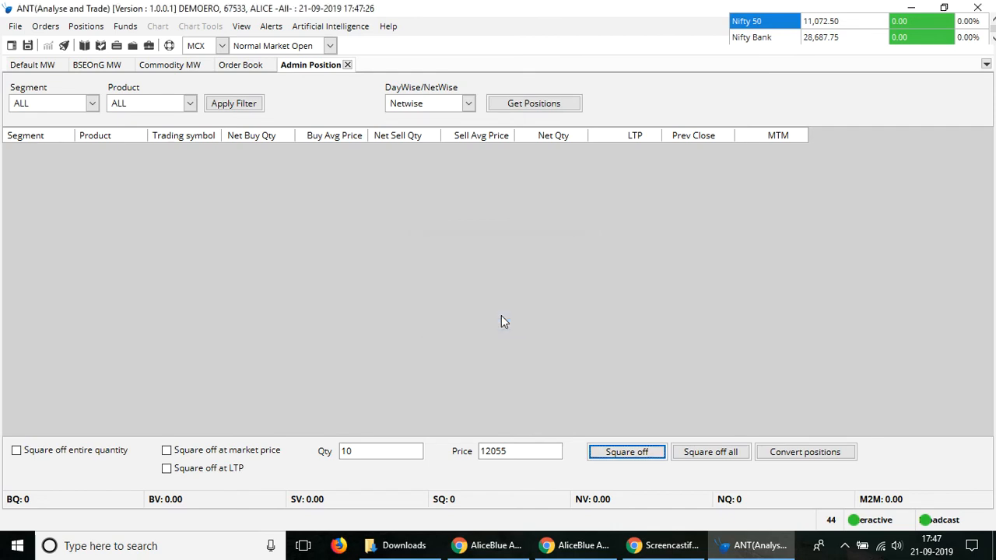
{"action": "mouse_move", "coordinate": [414, 159]}
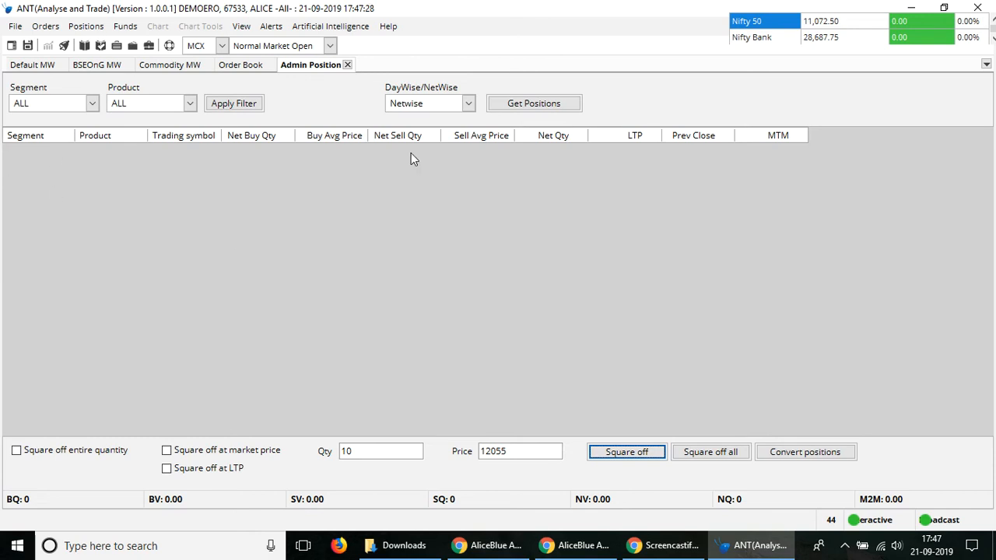
{"action": "mouse_move", "coordinate": [442, 157]}
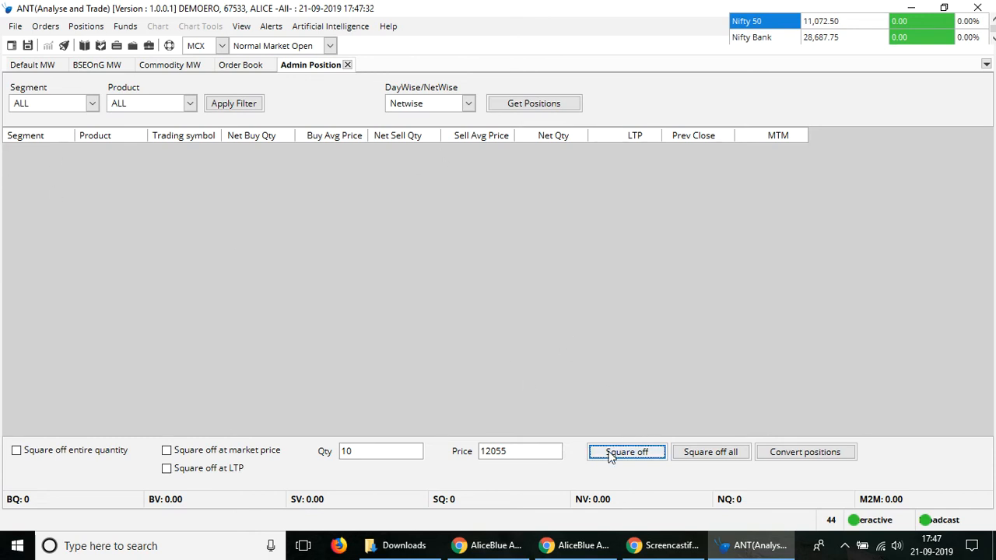
{"action": "mouse_move", "coordinate": [598, 480]}
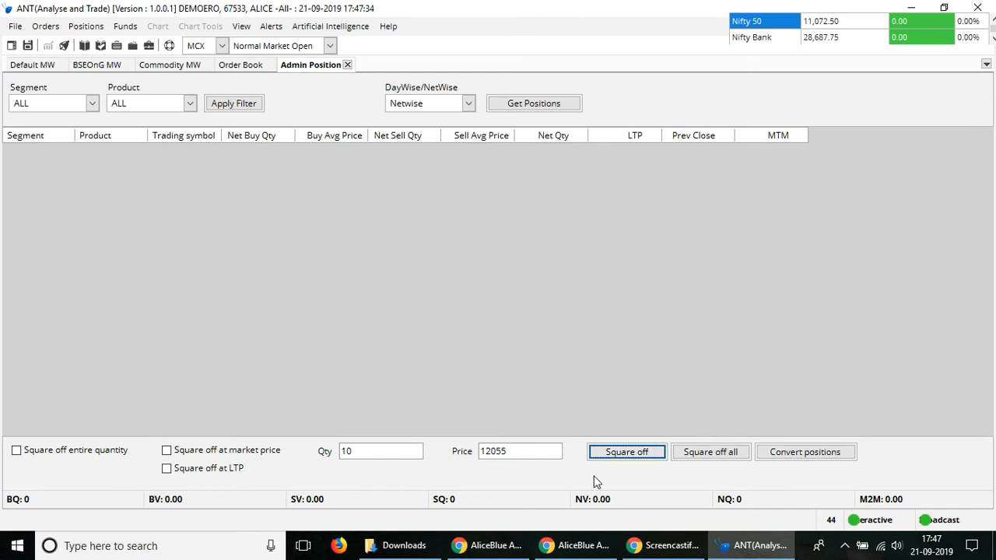
{"action": "triple_click", "coordinate": [519, 451]}
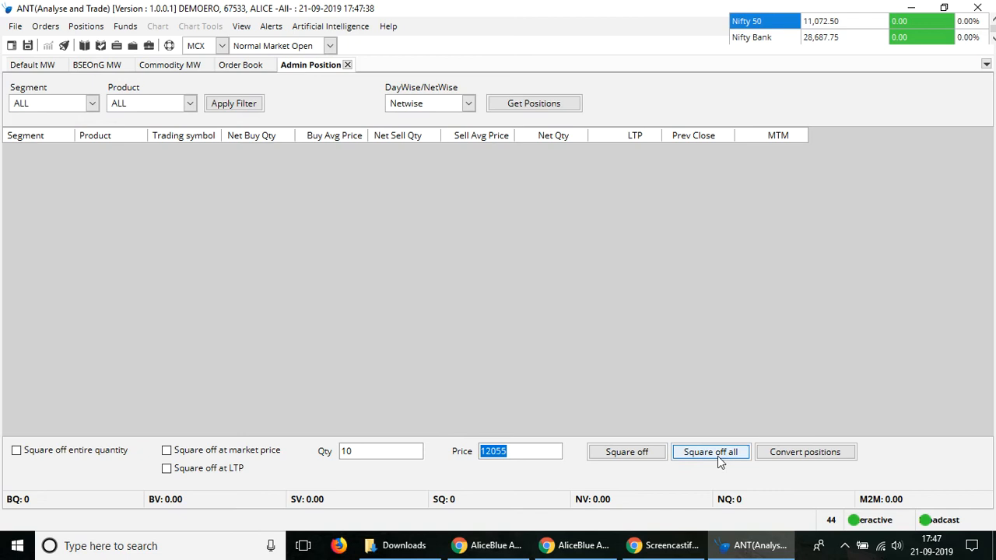
{"action": "left_click", "coordinate": [709, 451]}
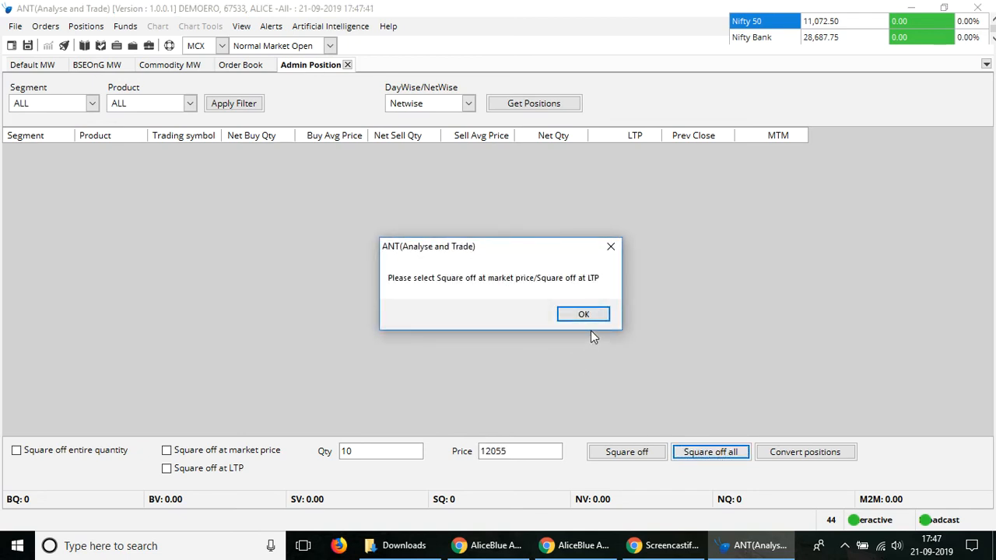
{"action": "left_click", "coordinate": [582, 314]}
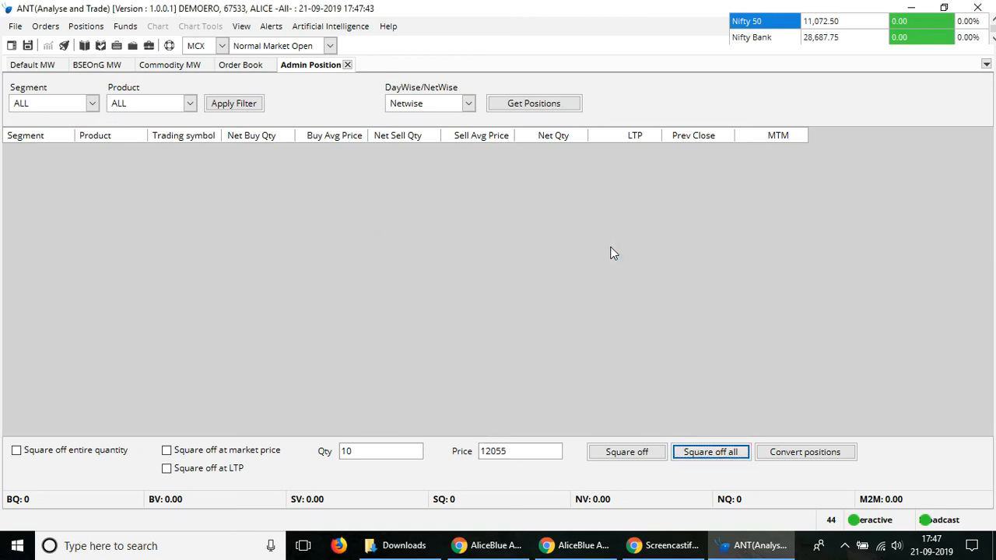
{"action": "mouse_move", "coordinate": [240, 66]}
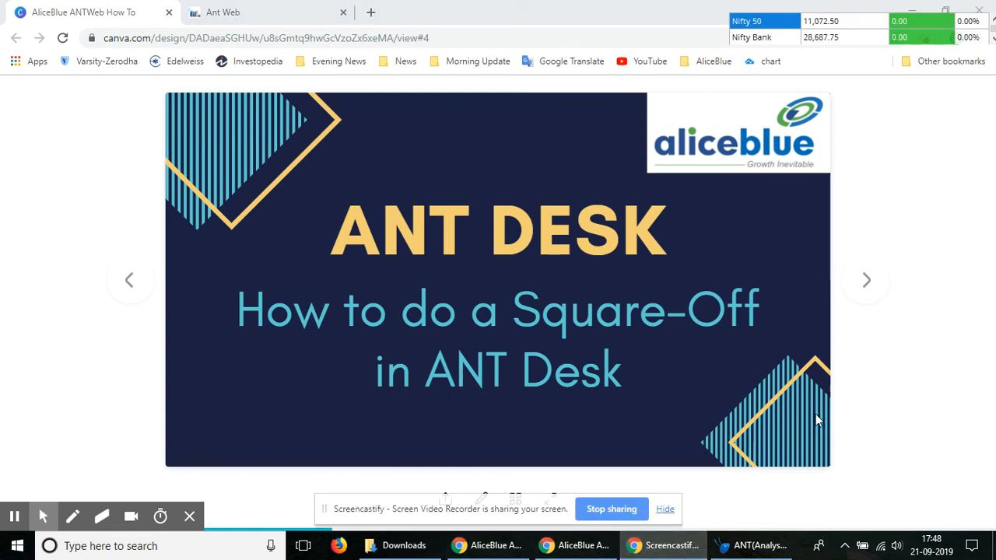
{"action": "mouse_move", "coordinate": [616, 480]}
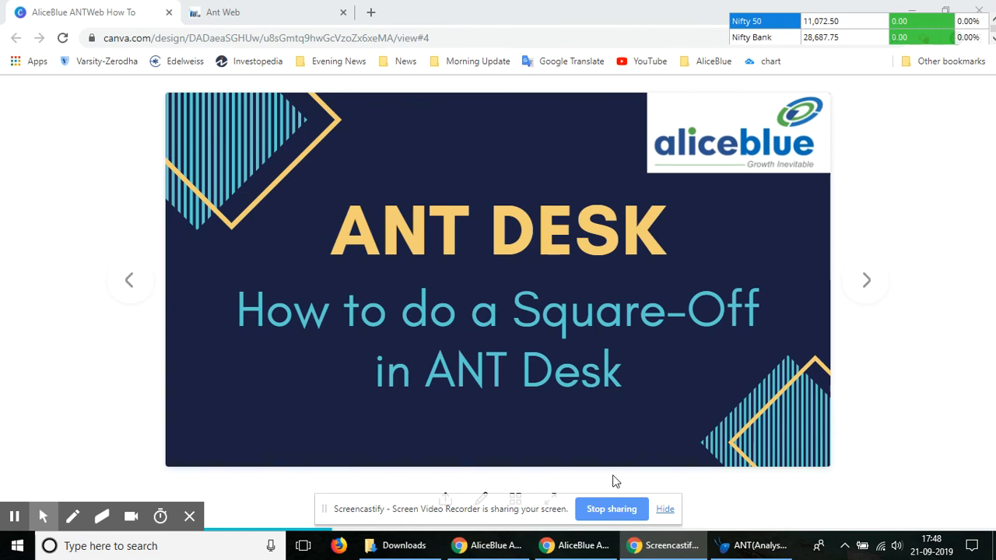